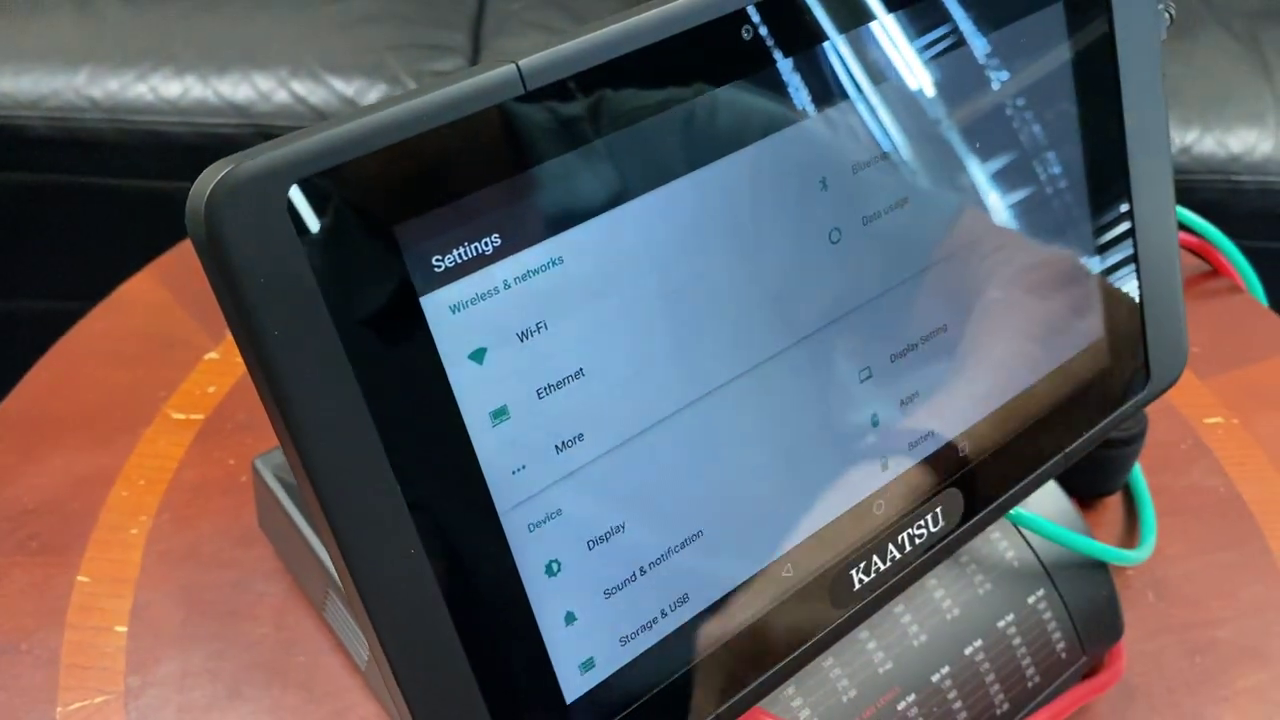
Step: Show the Wi-Fi page with its list of nearby networks available to join
click(525, 337)
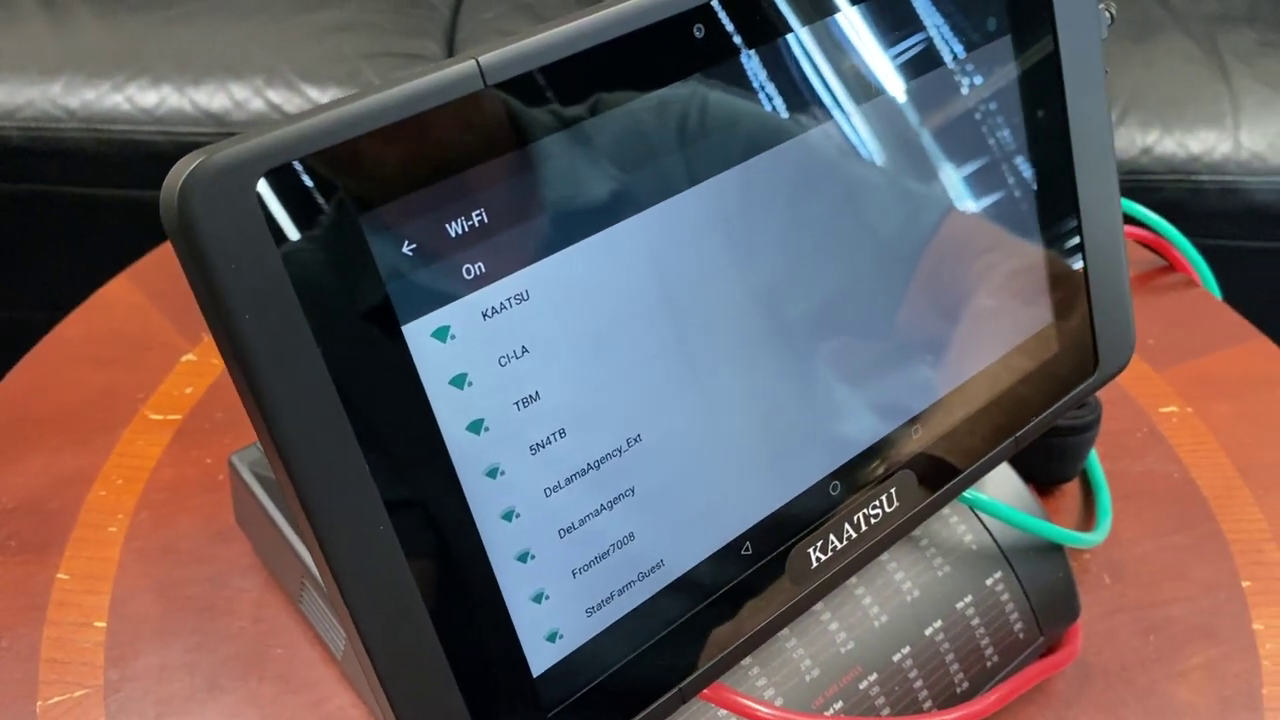